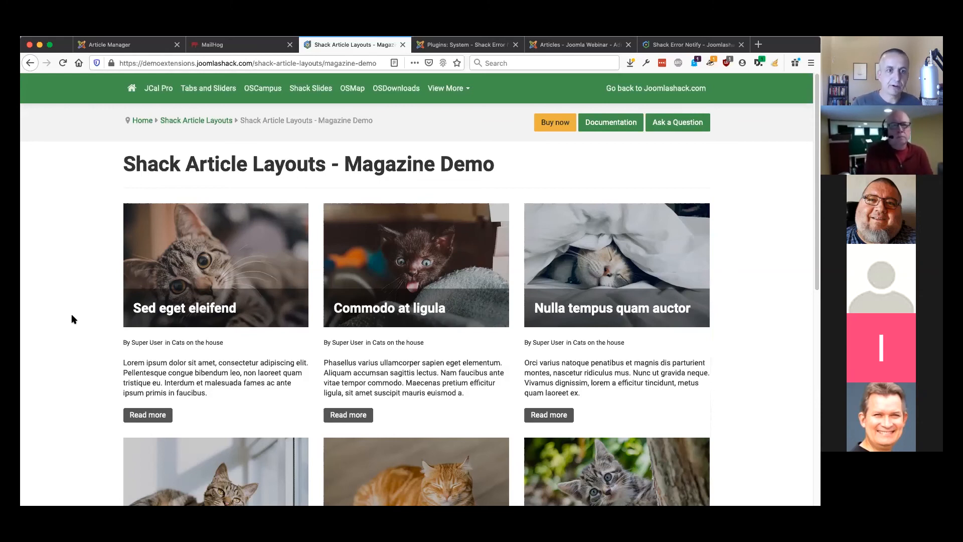
Scroll through the Cover layout demo page on the Joomlashack site
scroll(down, 3)
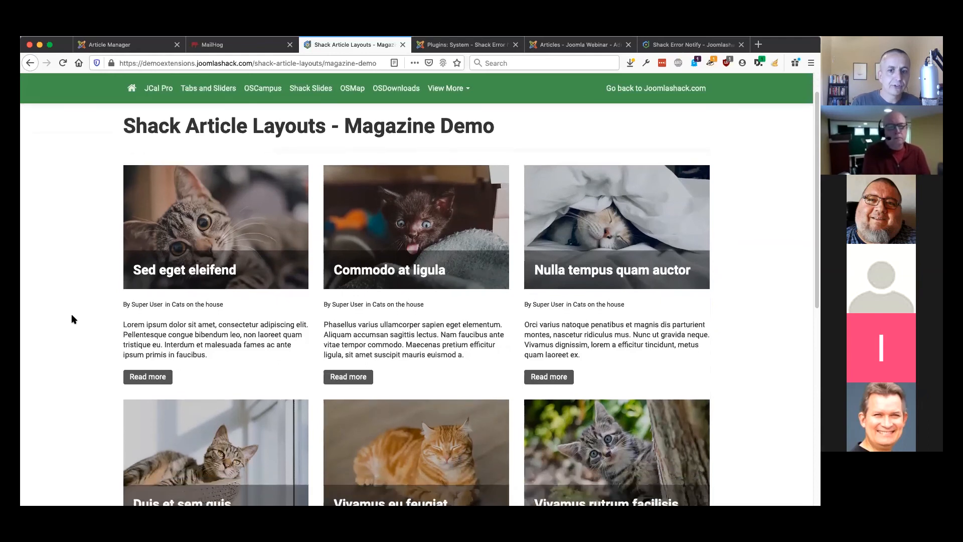
scroll(down, 3)
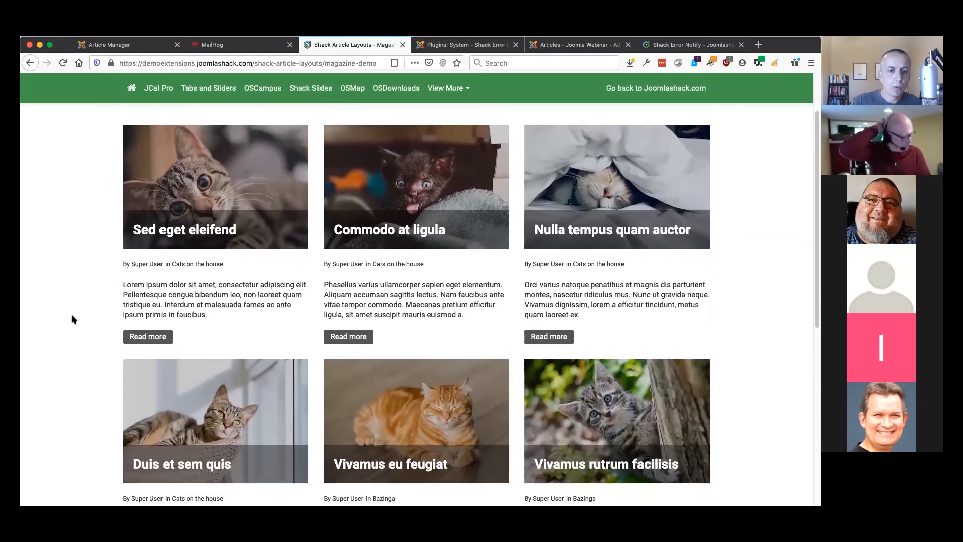
scroll(down, 3)
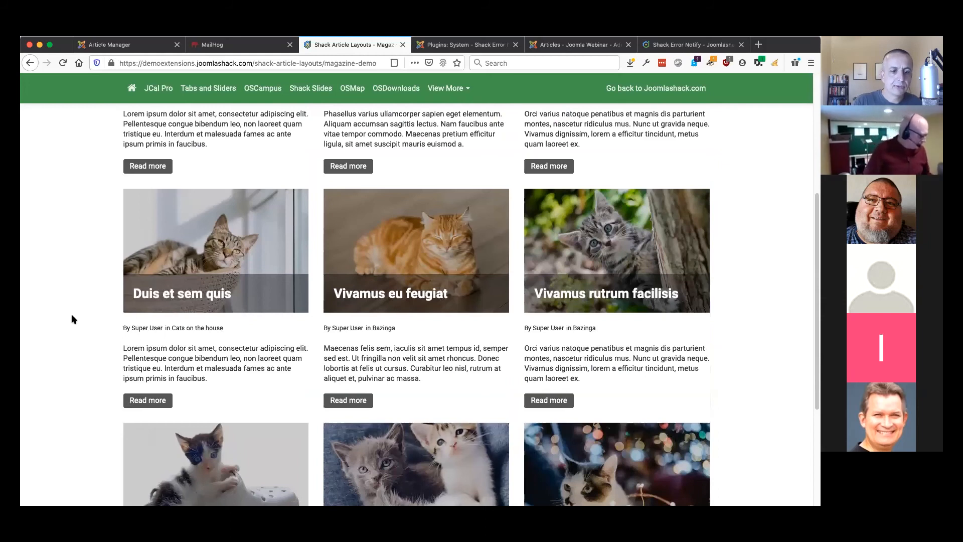
scroll(down, 3)
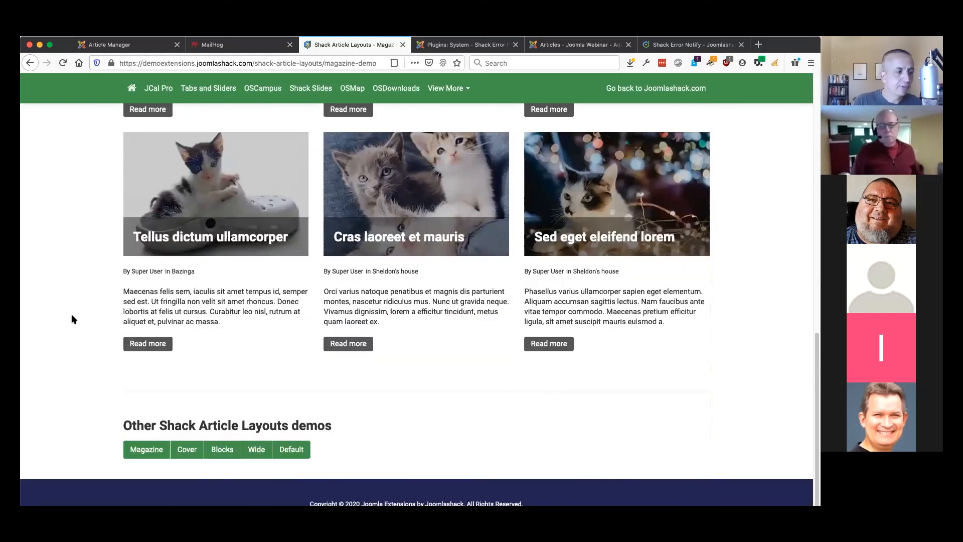
mouse_move(113, 330)
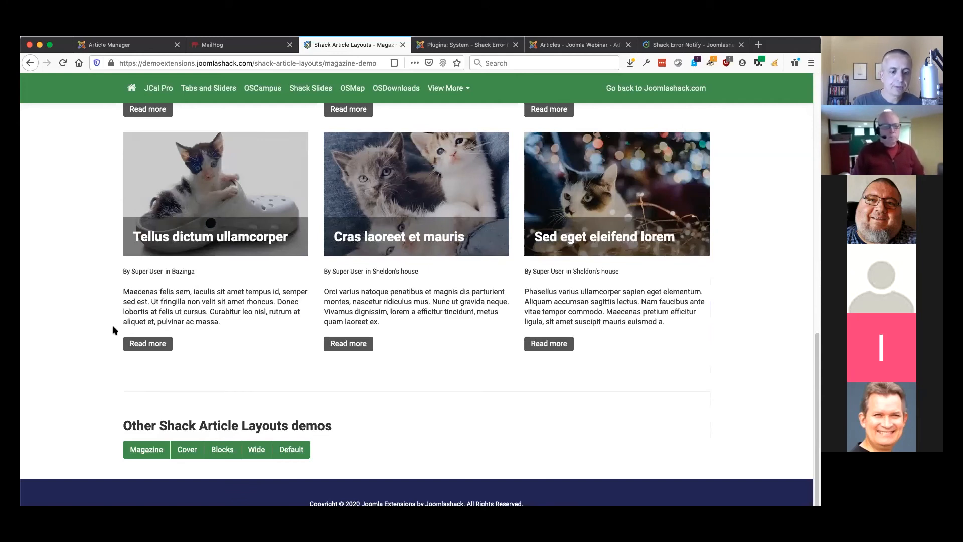
Reload the next layout demo, scroll it to the end, then bring up the Wide demo
click(146, 449)
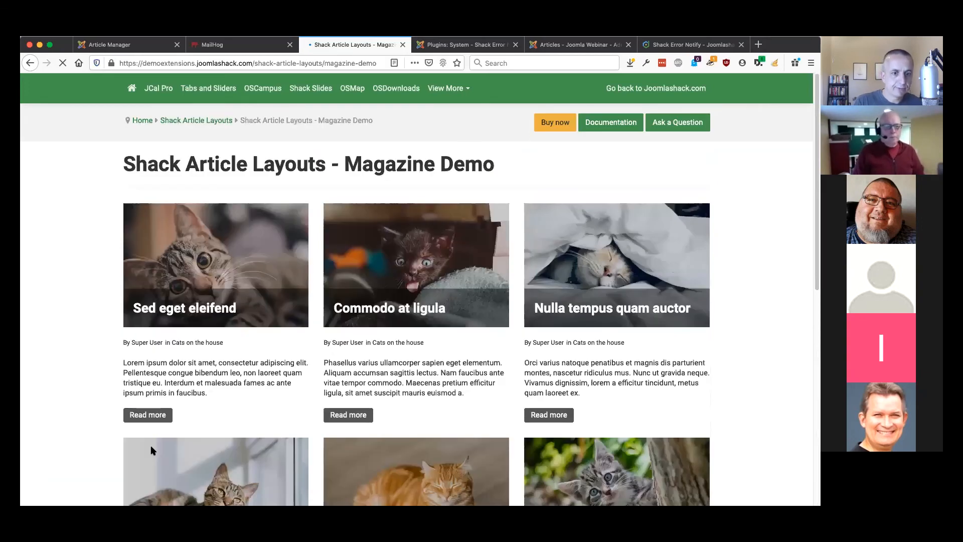
scroll(down, 3)
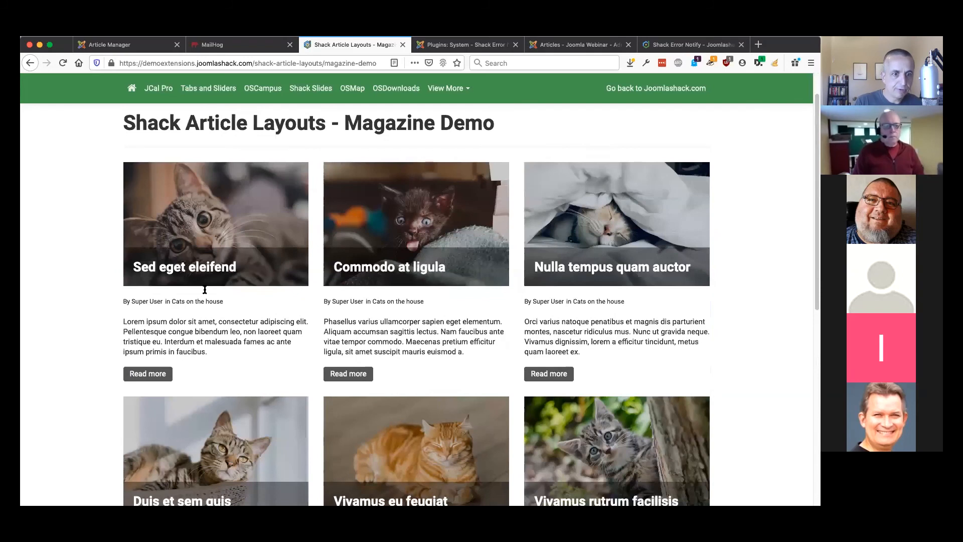
scroll(down, 3)
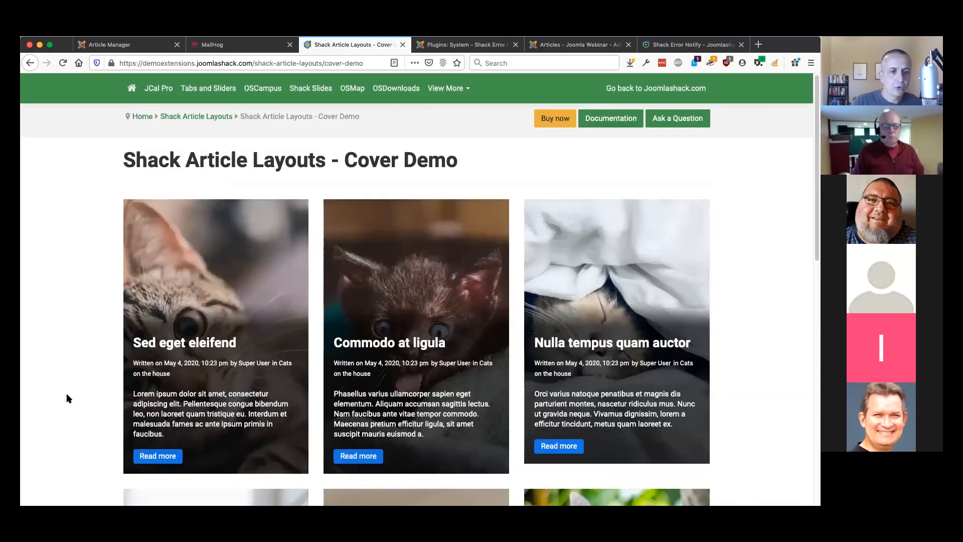
scroll(down, 3)
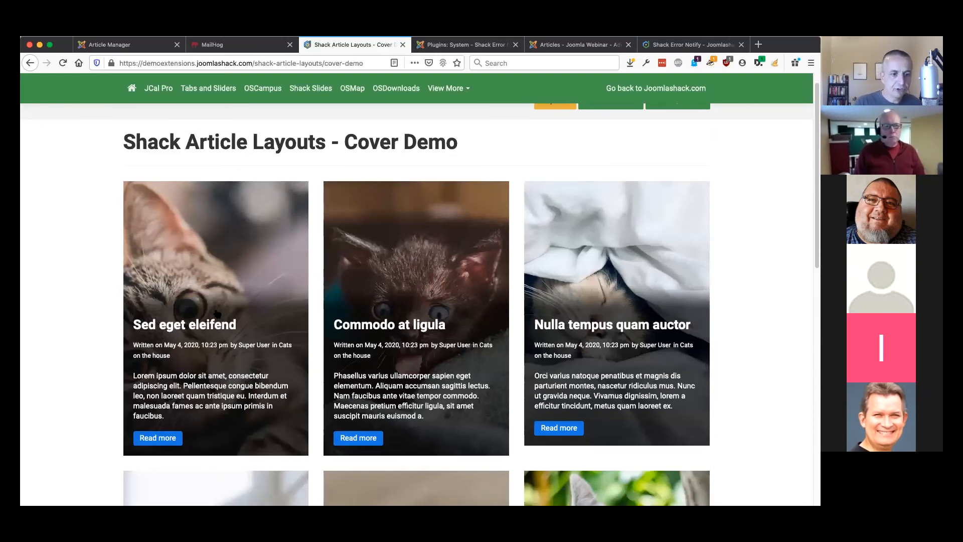
scroll(down, 3)
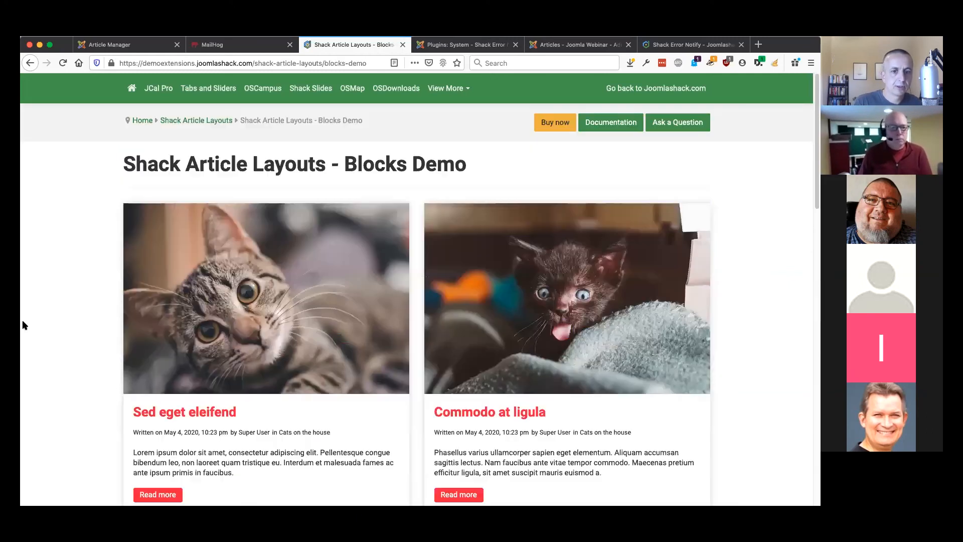
scroll(down, 3)
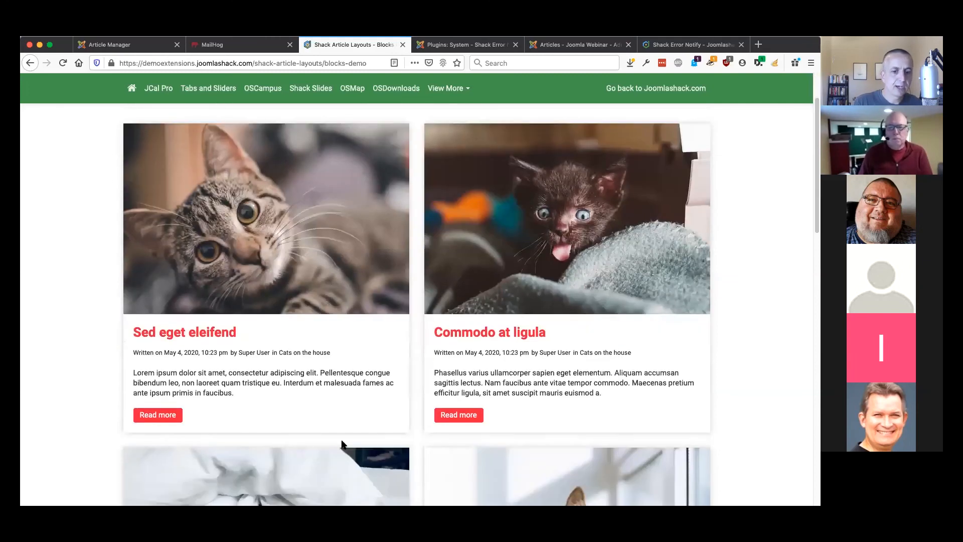
scroll(down, 3)
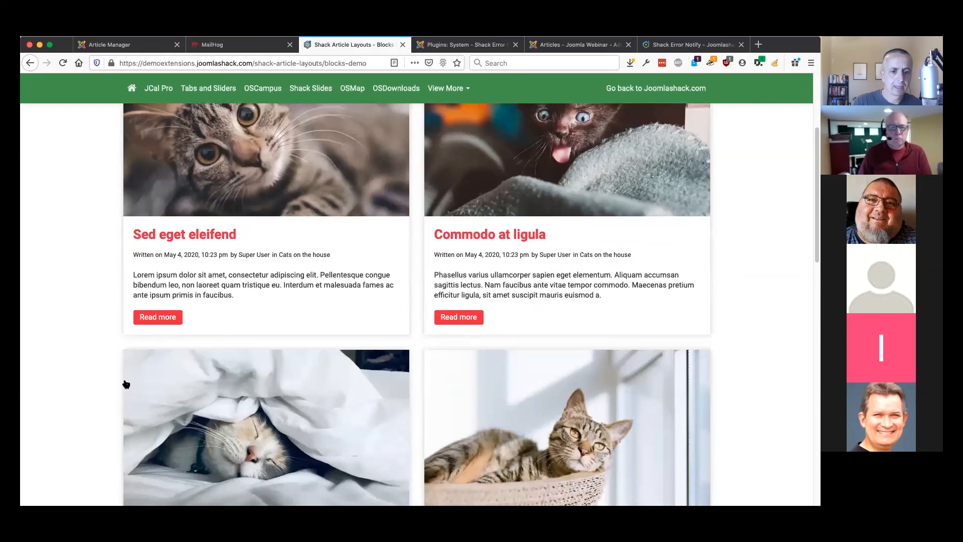
scroll(down, 3)
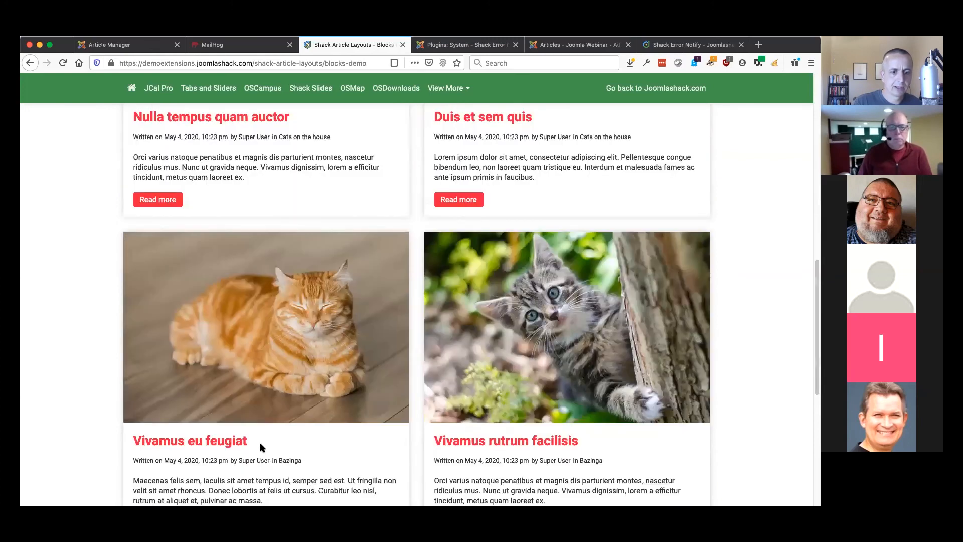
click(255, 449)
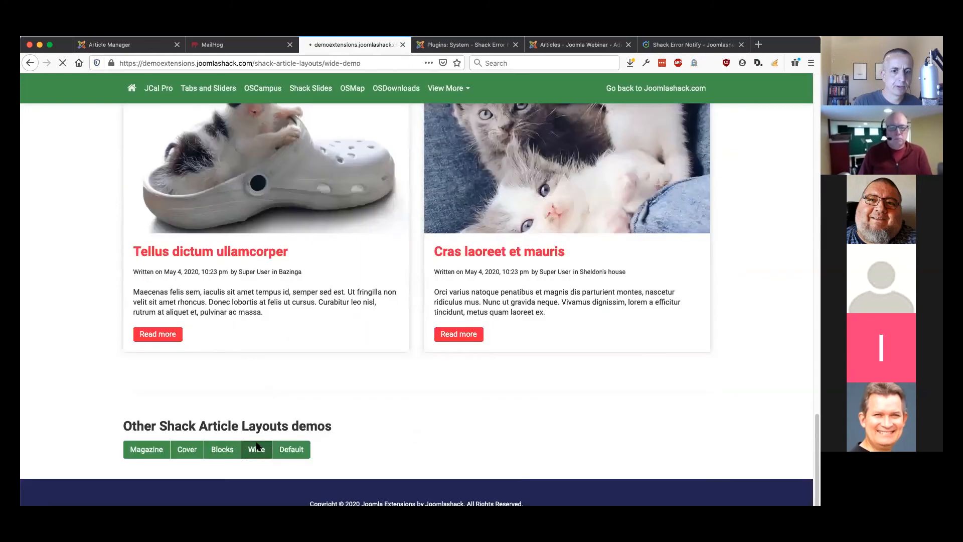
Scroll through the Wide layout demo, then go to the Default layout demo
click(256, 449)
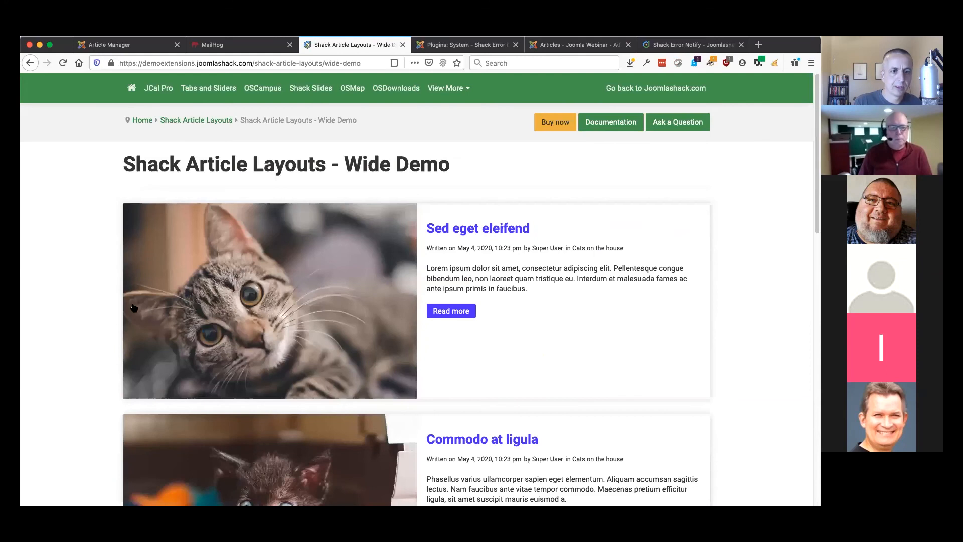
scroll(down, 3)
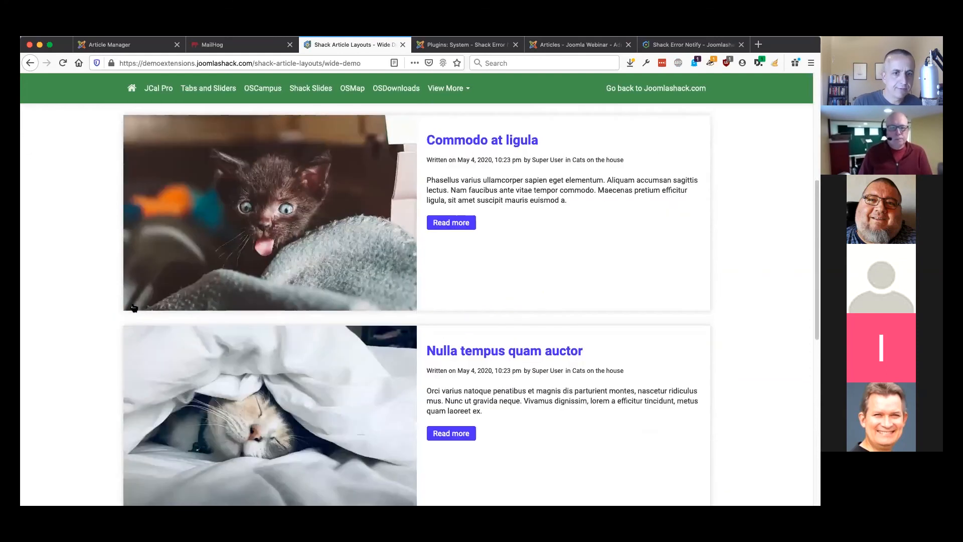
scroll(down, 3)
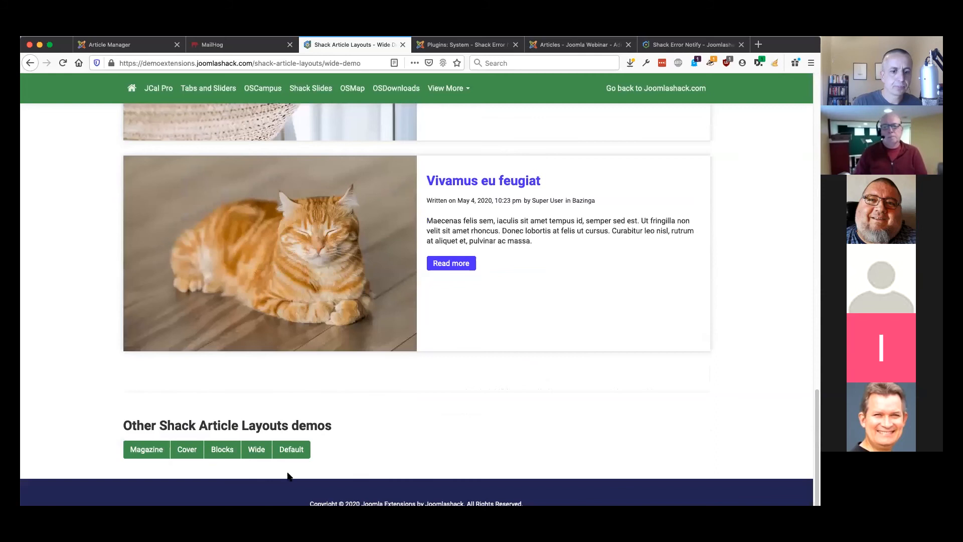
click(290, 449)
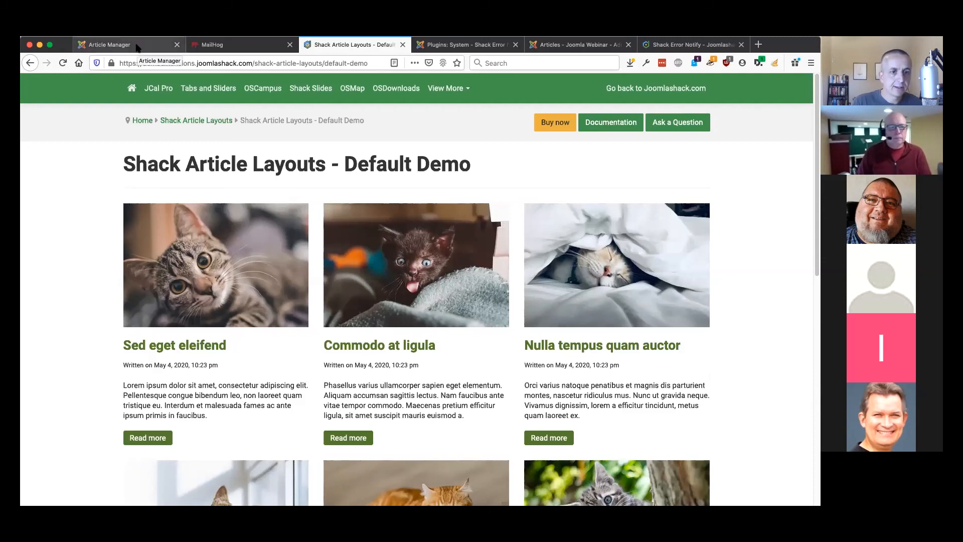
Open the Shack Article Layouts module (News, magazine, two columns) in Joomla admin
click(577, 45)
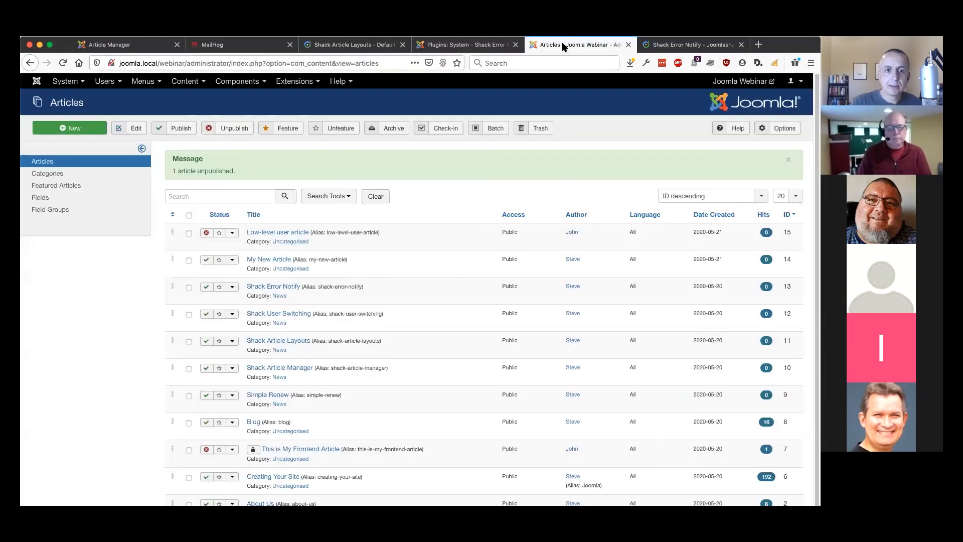
click(297, 80)
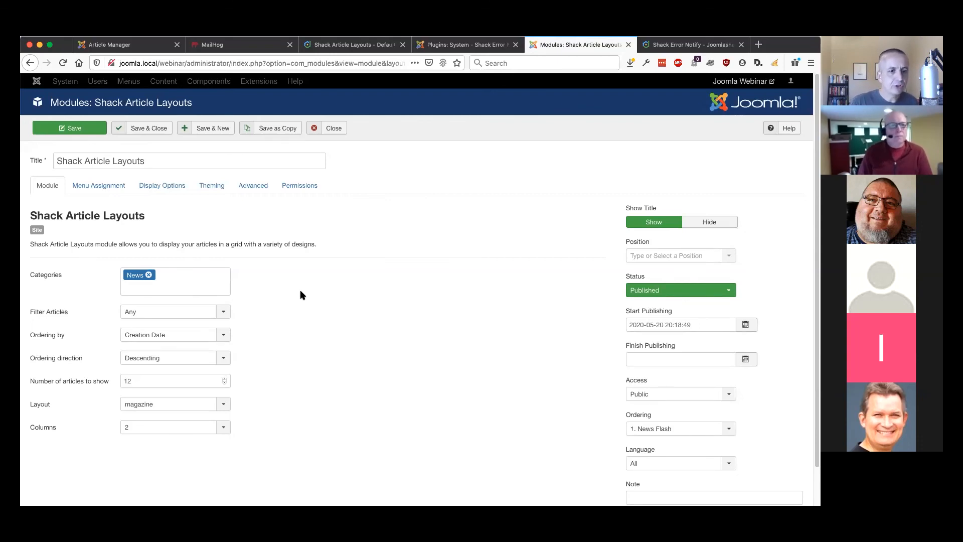
mouse_move(248, 287)
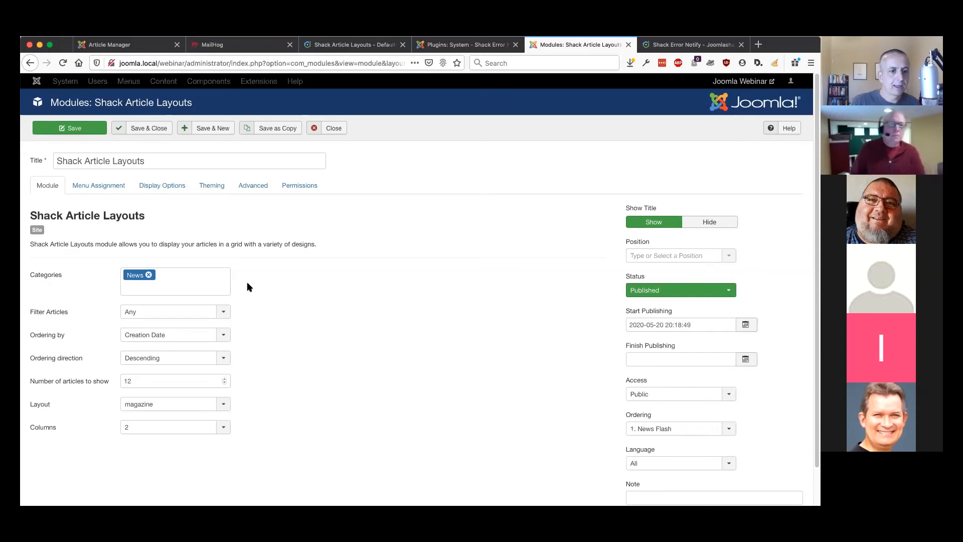
click(175, 281)
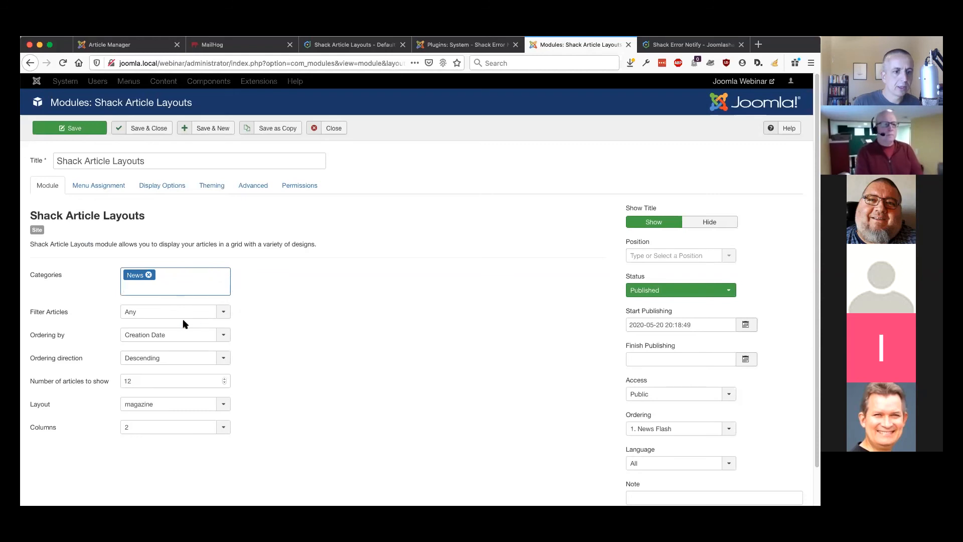
mouse_move(273, 323)
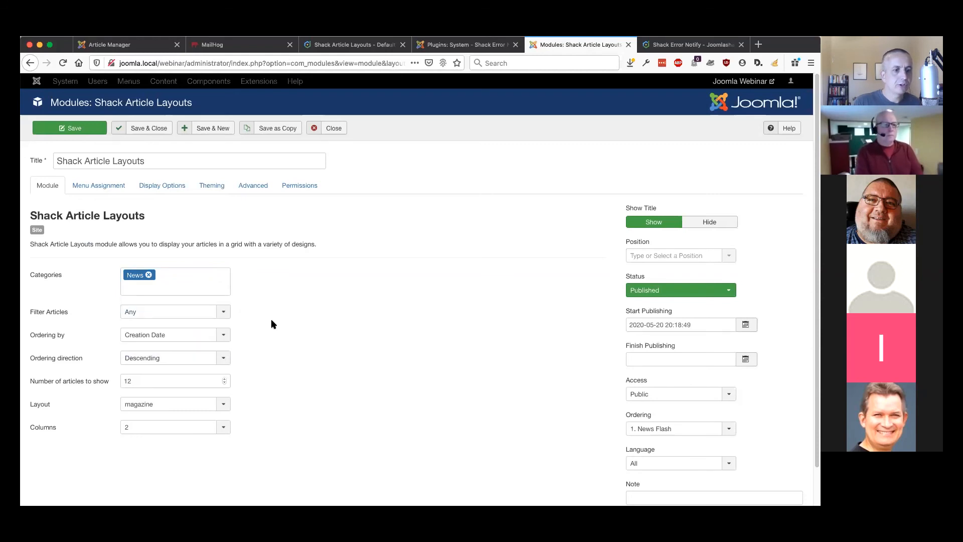
mouse_move(233, 326)
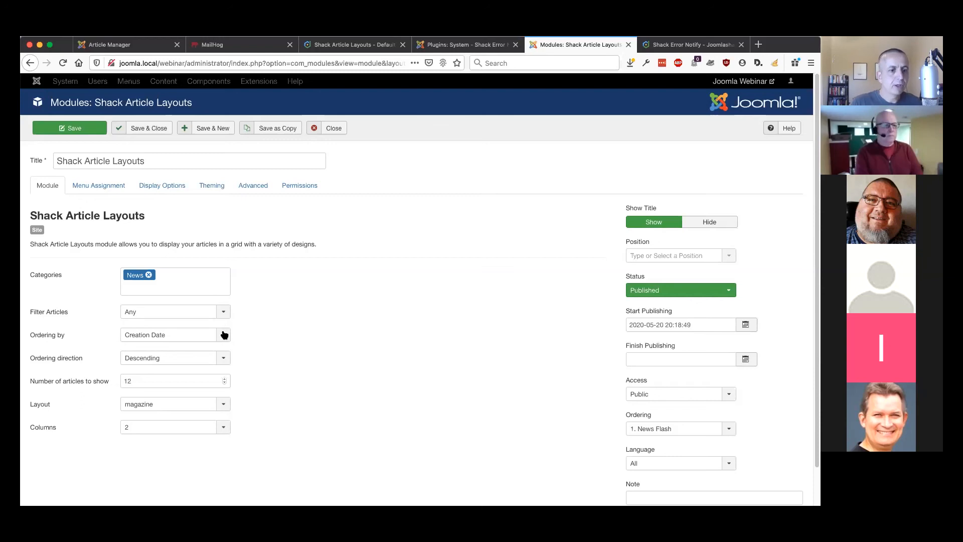
mouse_move(219, 366)
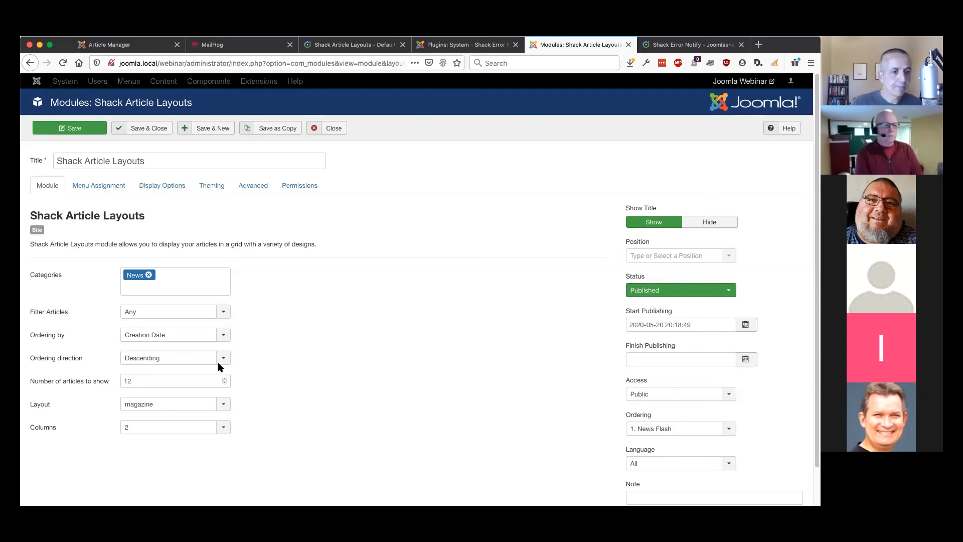
mouse_move(179, 398)
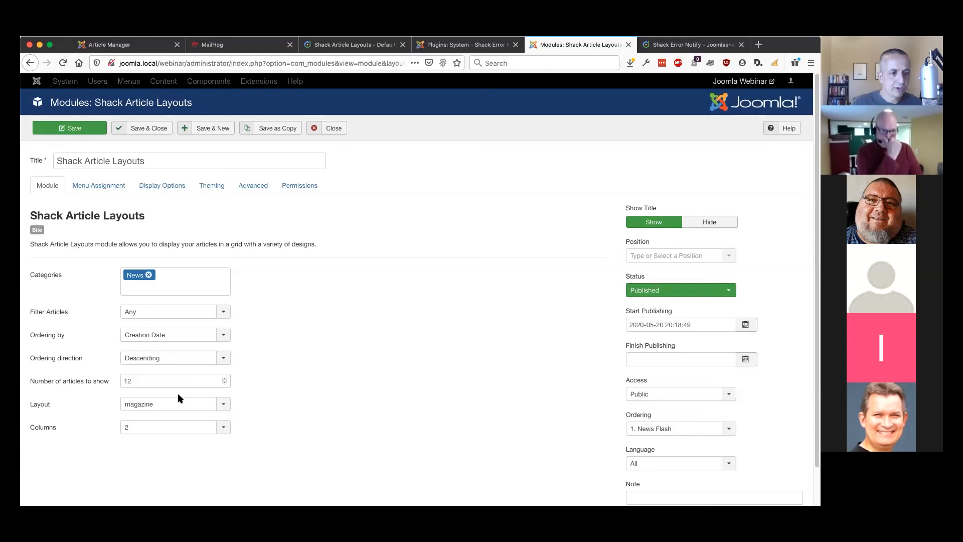
Switch the module layout from magazine to blocks and review its display options
click(174, 403)
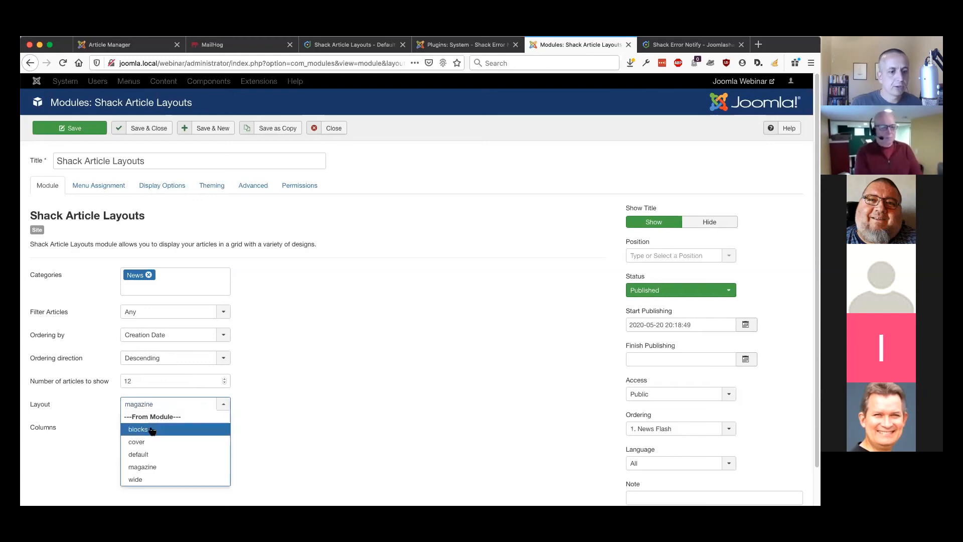
click(137, 429)
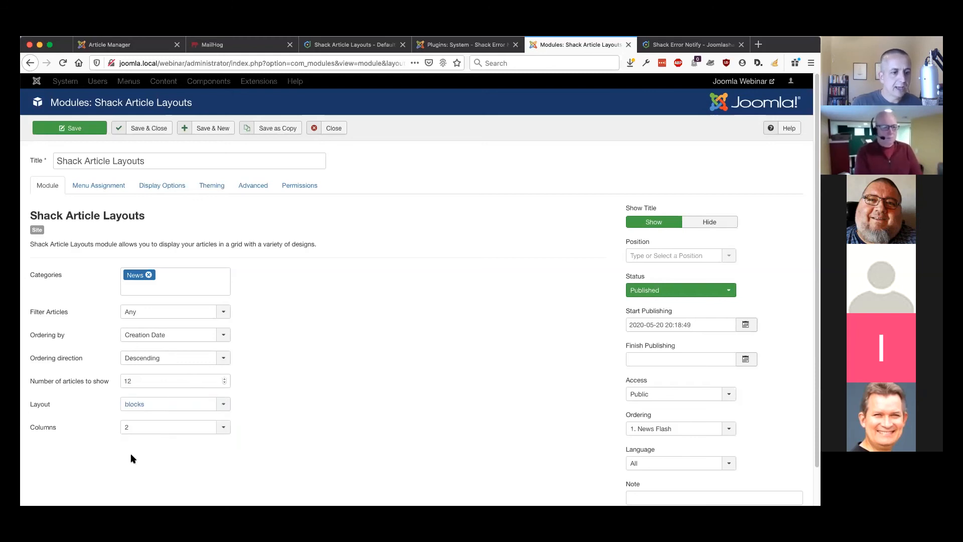
scroll(down, 3)
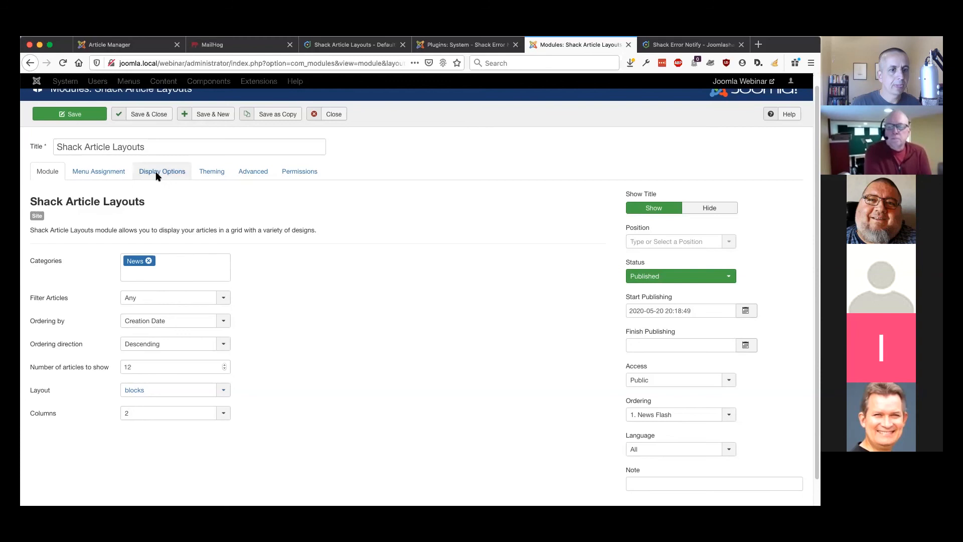
click(161, 170)
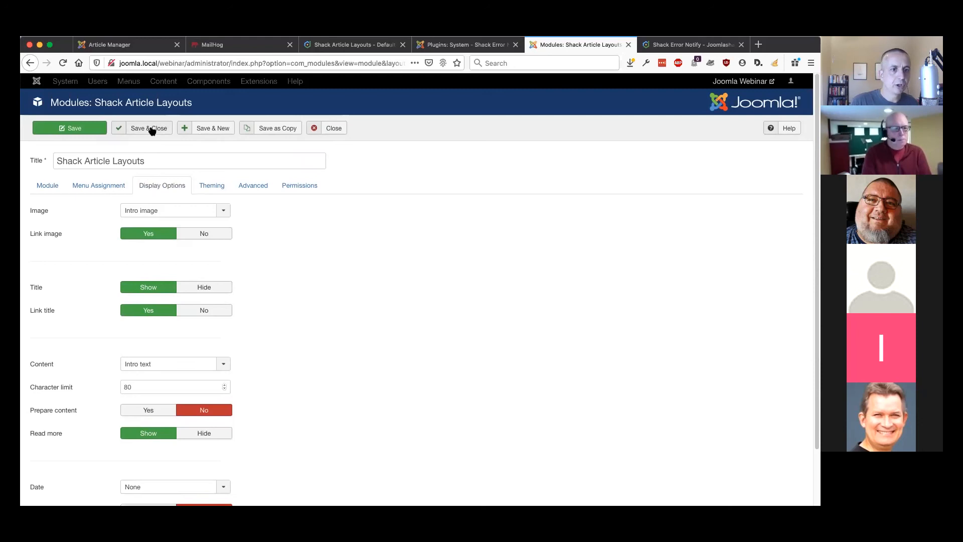
Save and close the module with the blocks layout, then switch to the frontend site
click(148, 128)
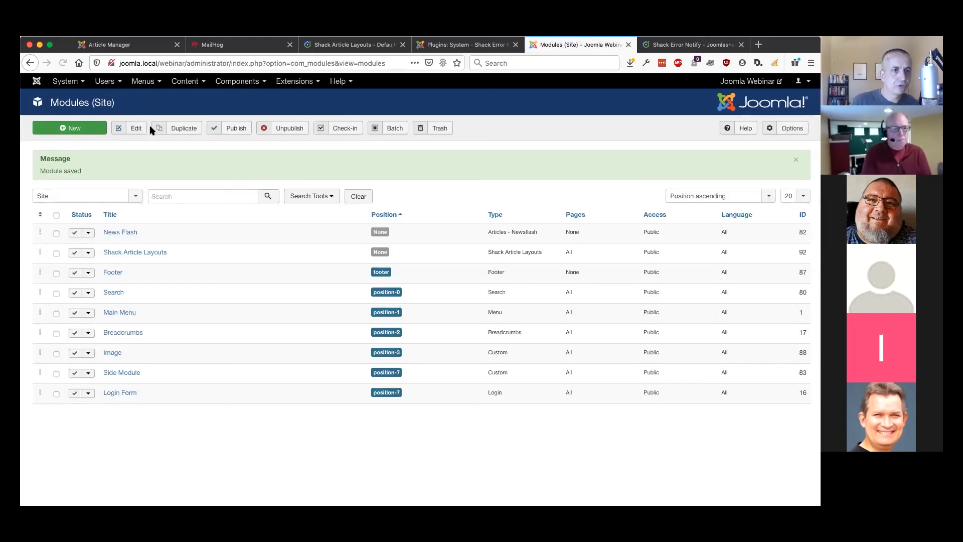
click(120, 44)
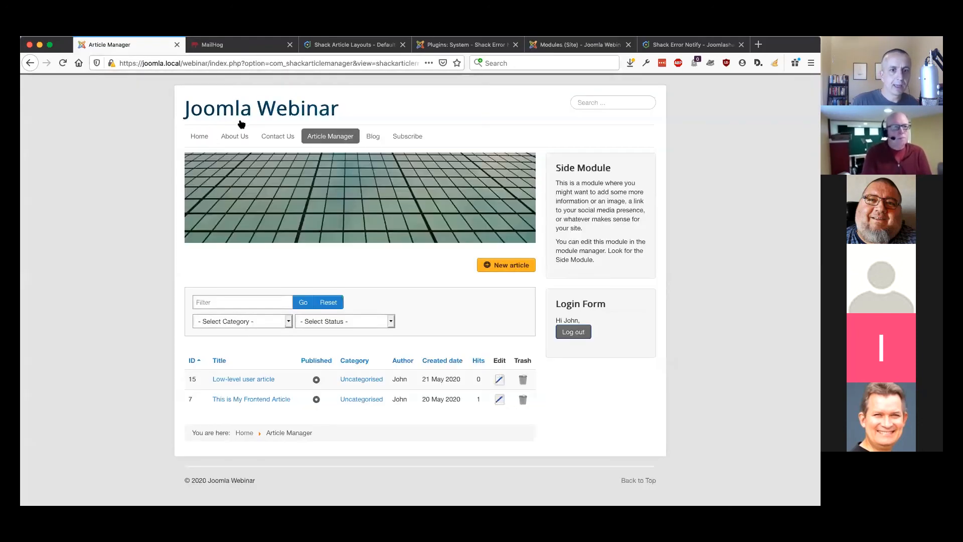
Open the frontend Blog page and scroll through the two-column blocks layout
click(373, 136)
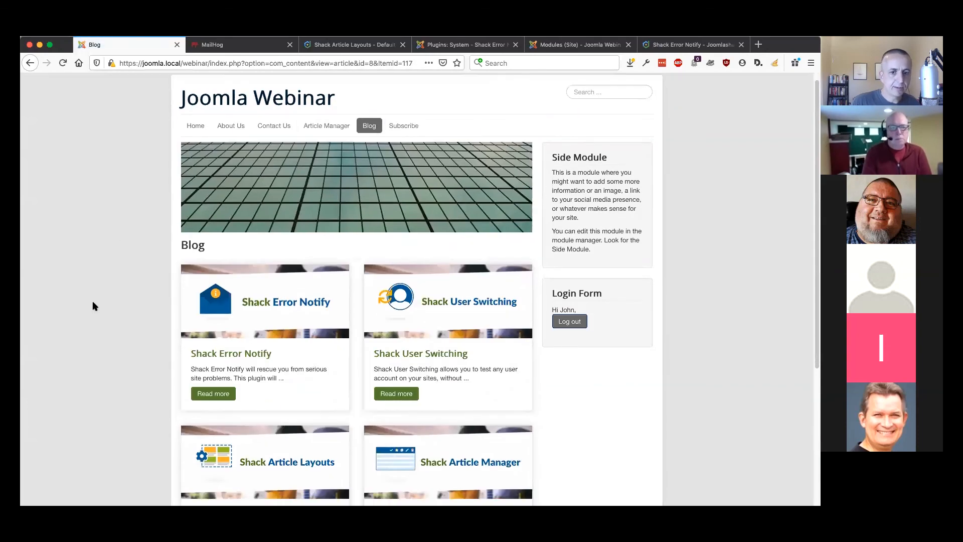
scroll(down, 3)
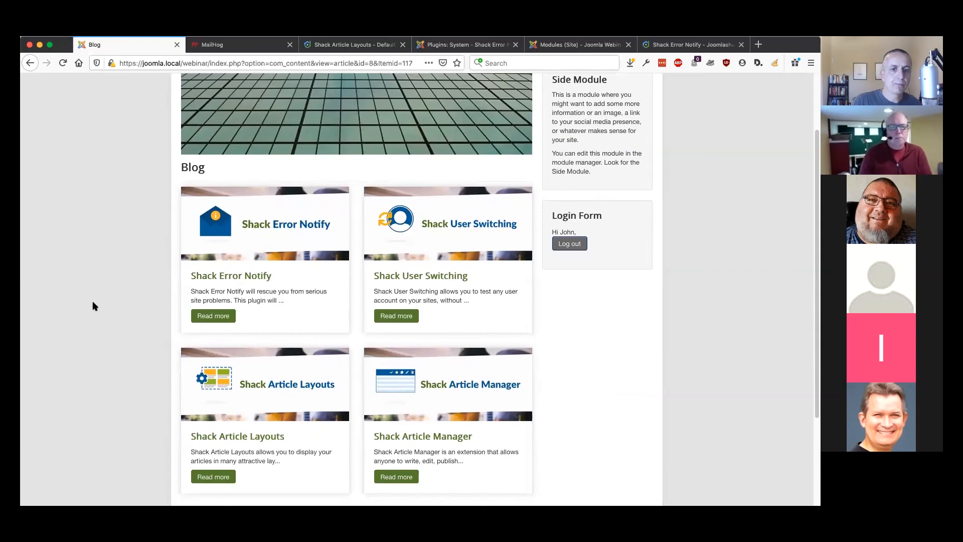
scroll(down, 3)
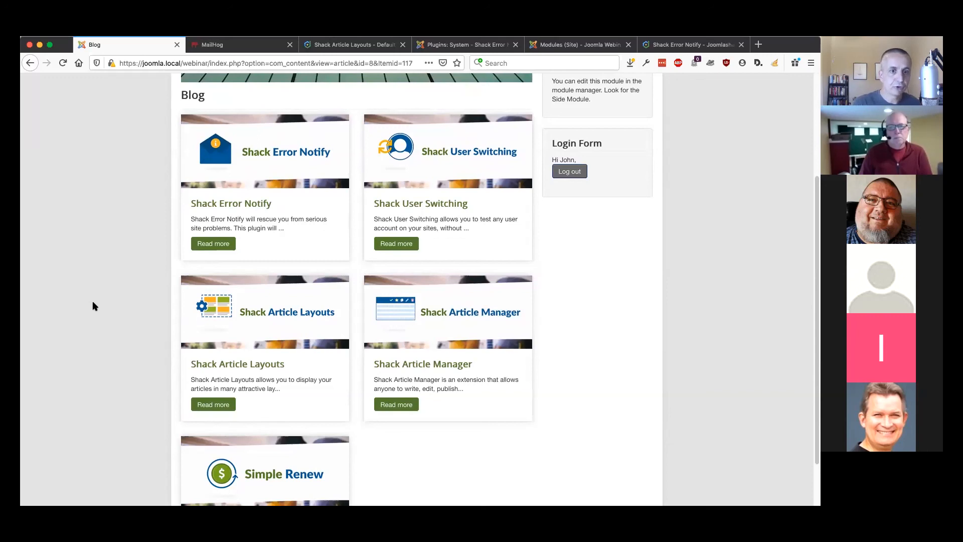
Reopen the Shack Article Layouts module and show its main Module settings
click(577, 44)
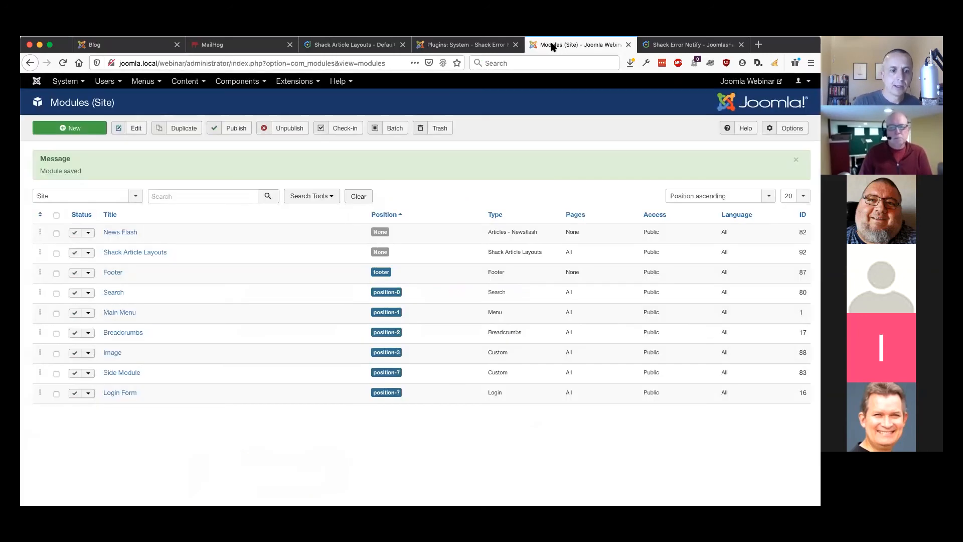
click(135, 252)
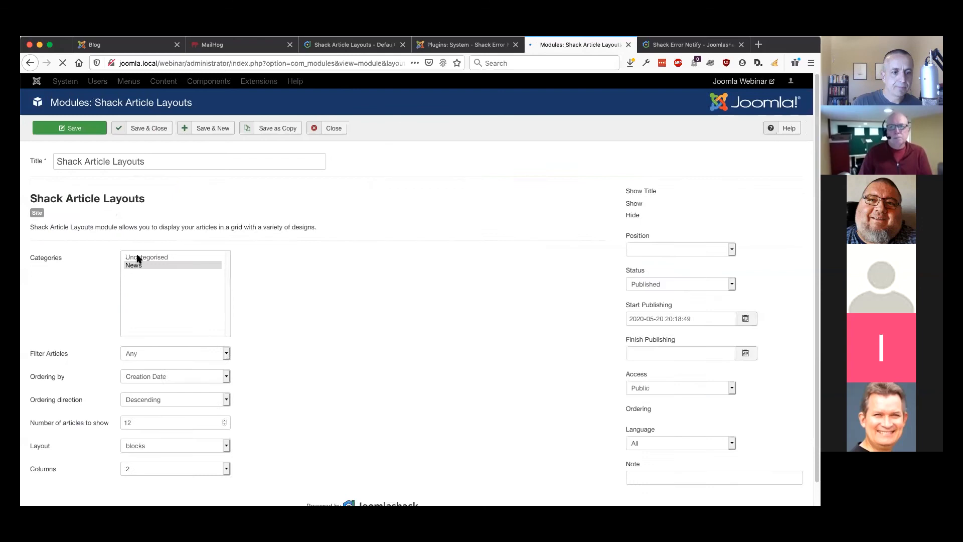
click(162, 185)
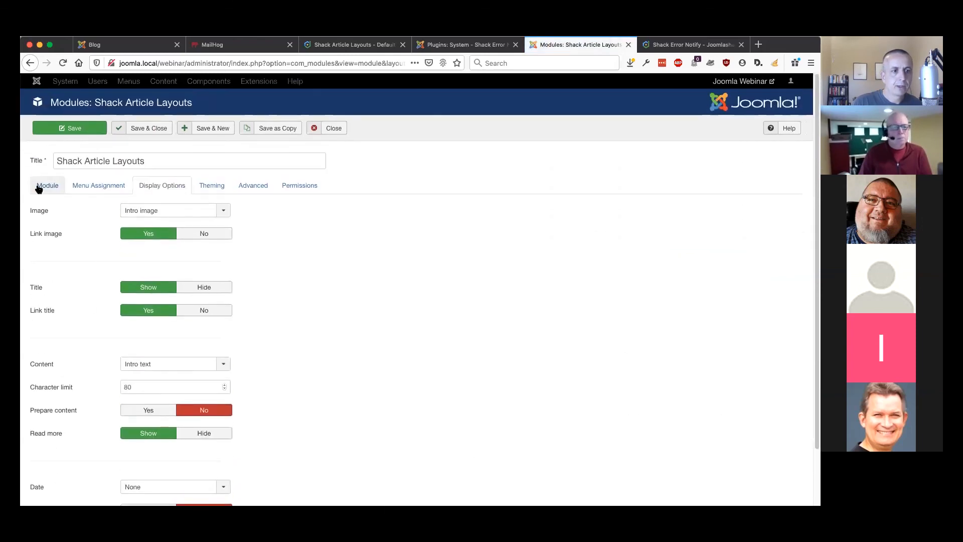
click(47, 185)
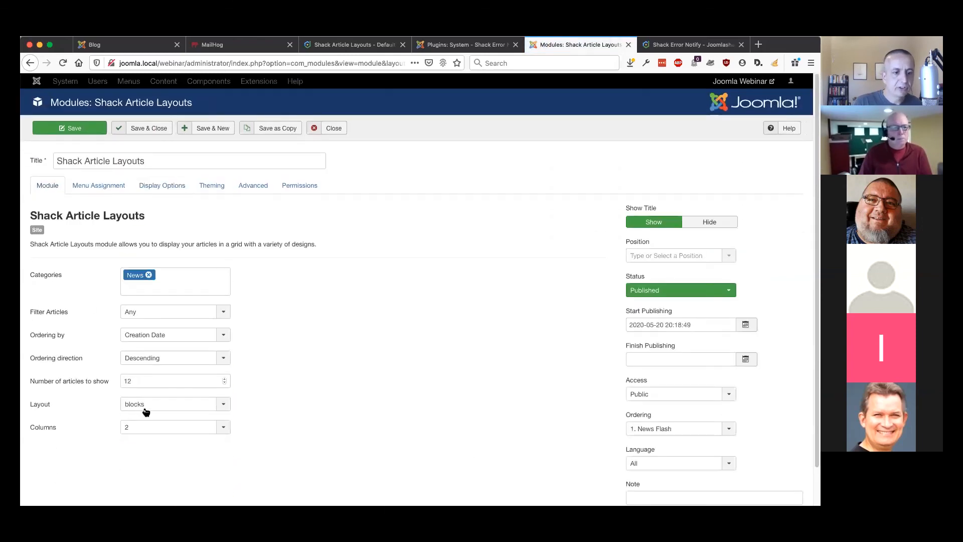
click(94, 45)
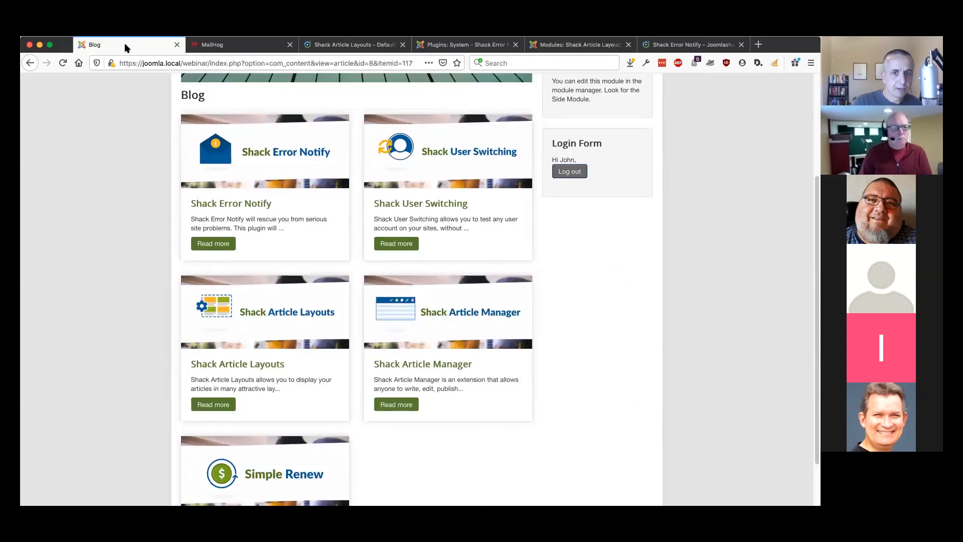
click(577, 44)
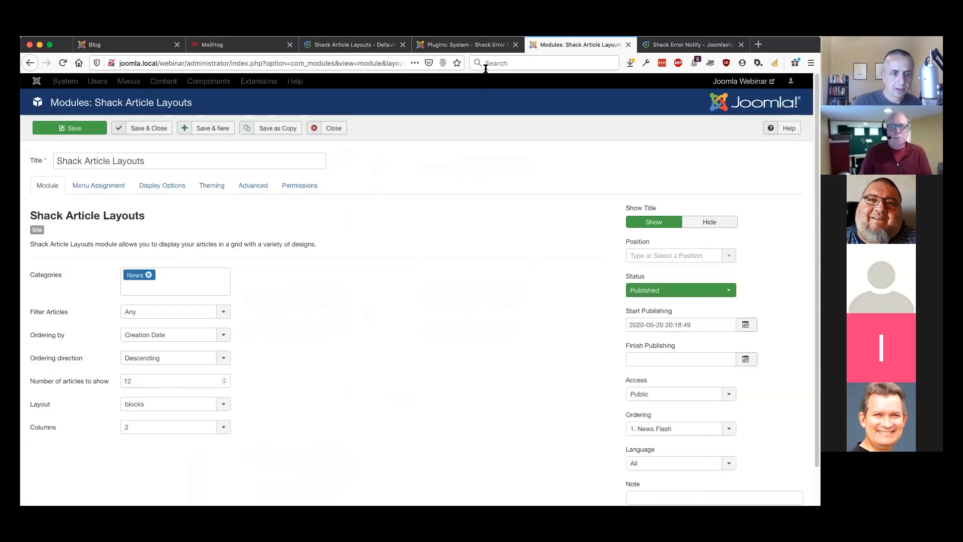
Set the module layout to cover and preview the cover-style cards on the blog
click(175, 403)
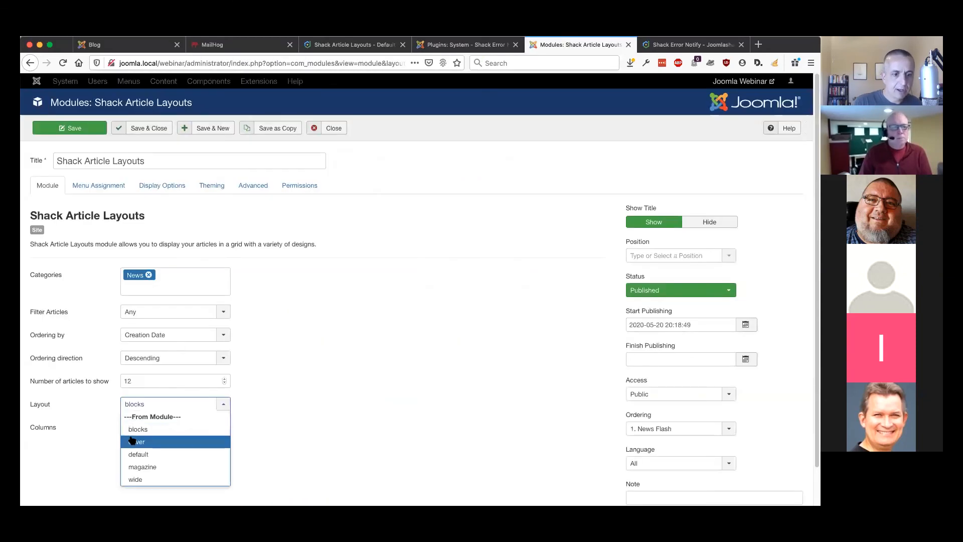
click(139, 441)
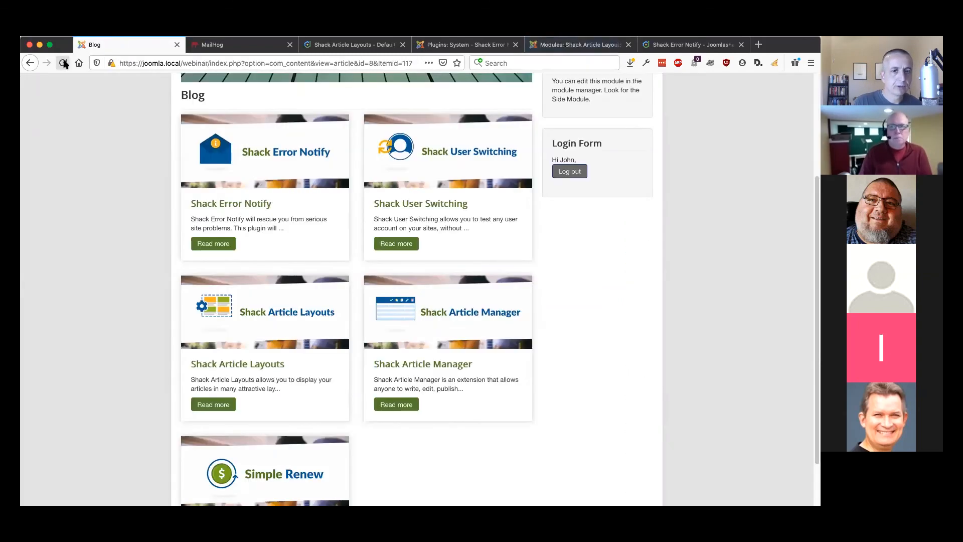
click(63, 63)
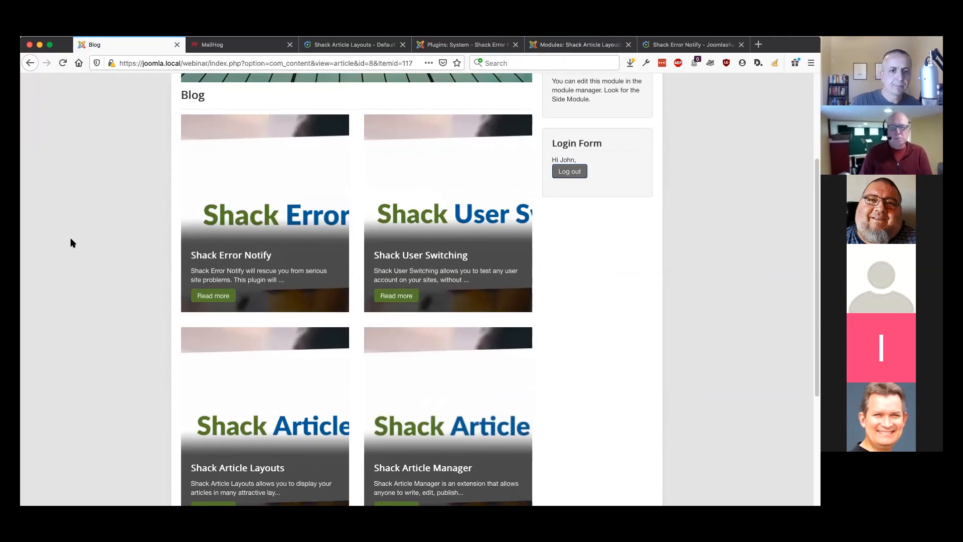
click(577, 44)
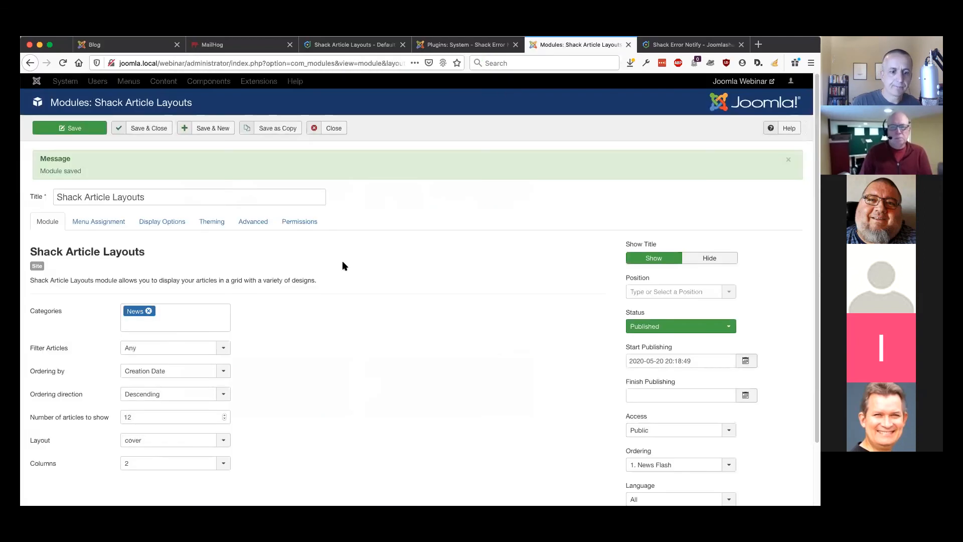
Set the cover layout to 1 column and save the module
click(175, 462)
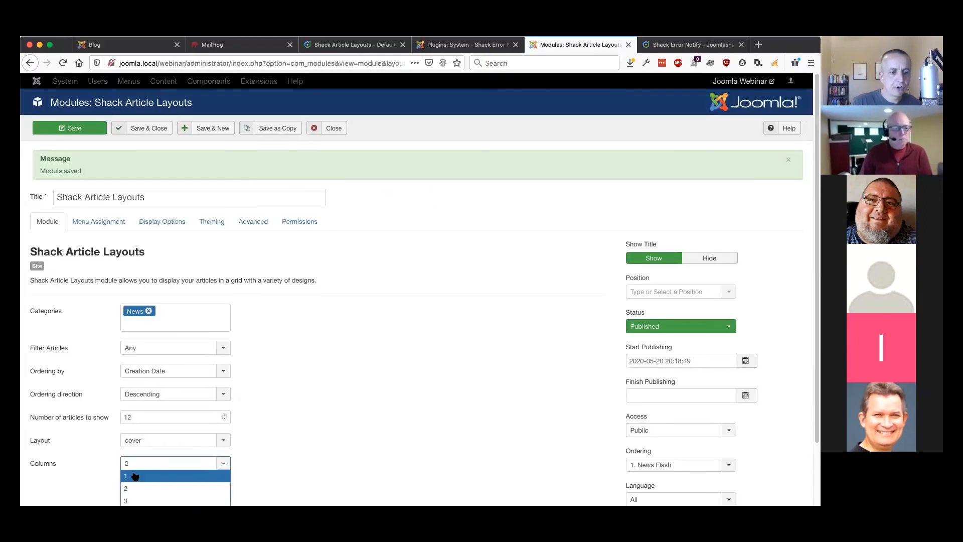
click(126, 475)
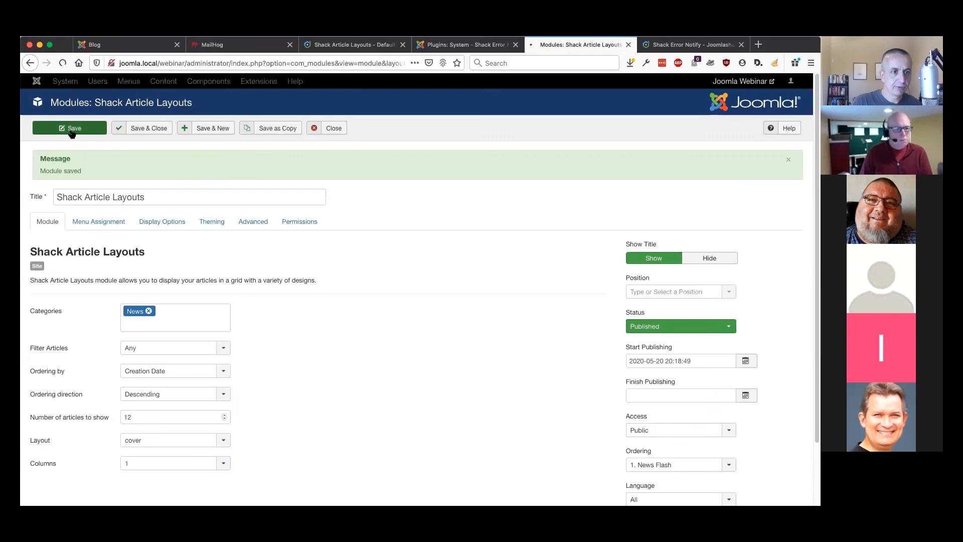
click(129, 44)
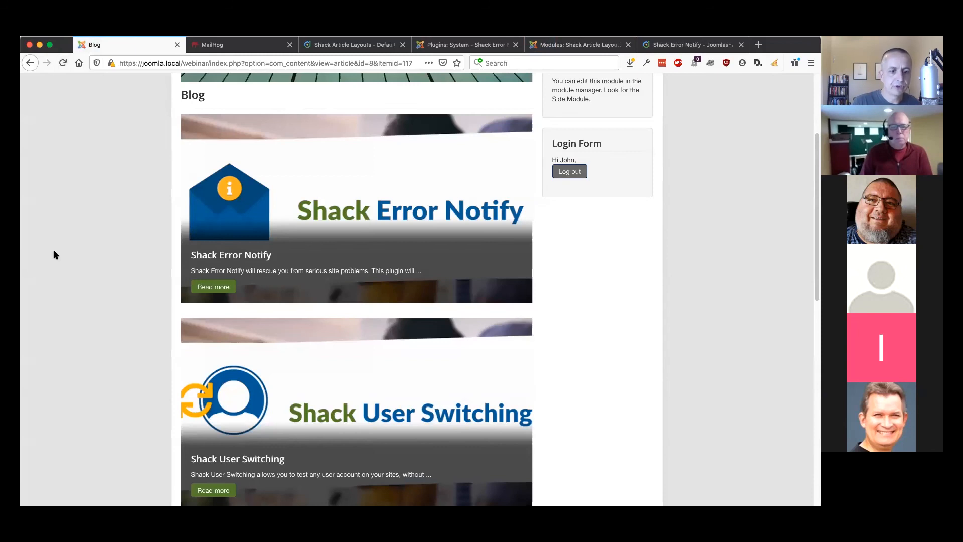
mouse_move(154, 397)
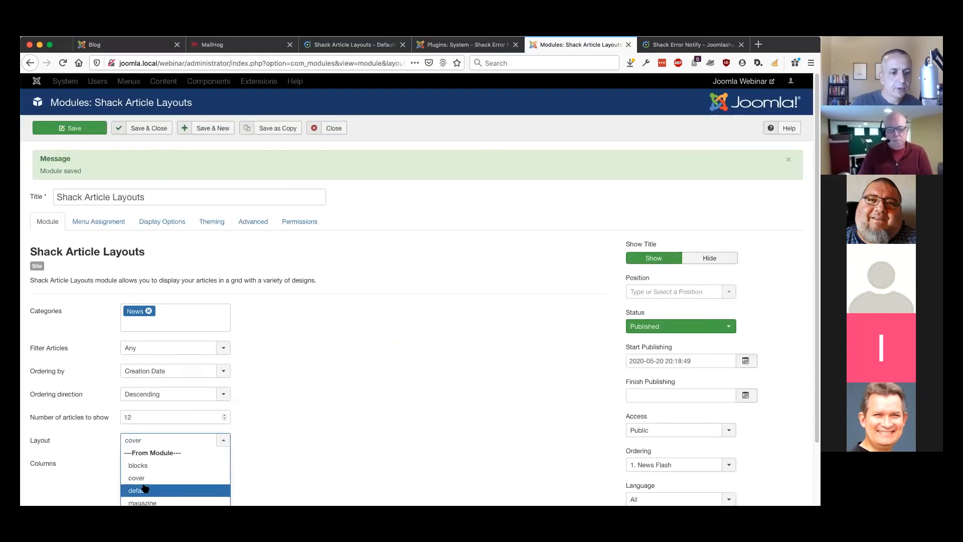
Use the default layout with 2 columns, save, and preview the blog grid
click(138, 490)
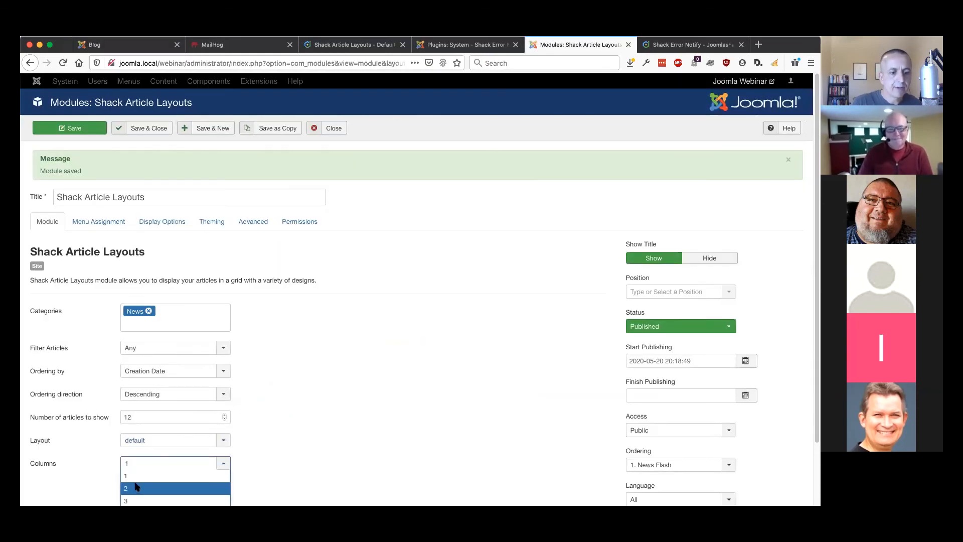
click(126, 487)
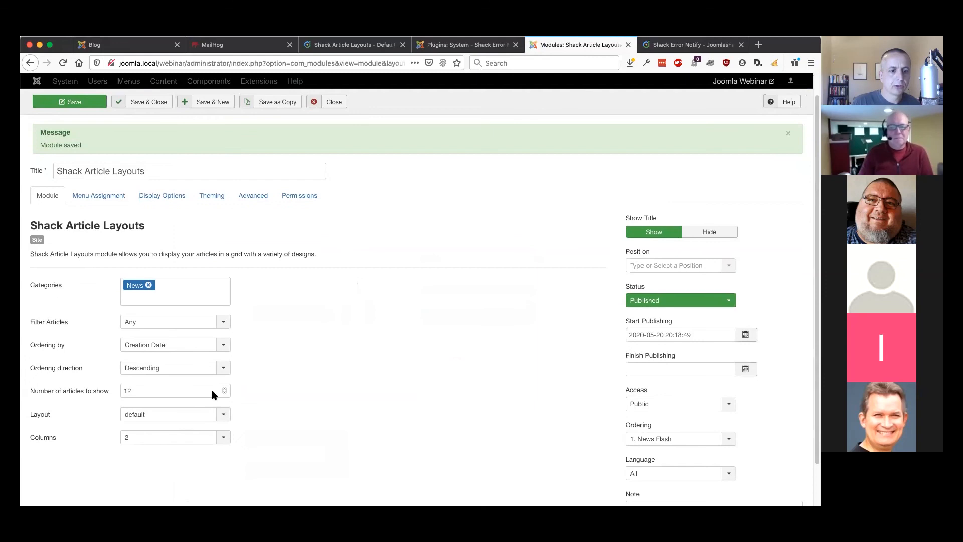
click(175, 413)
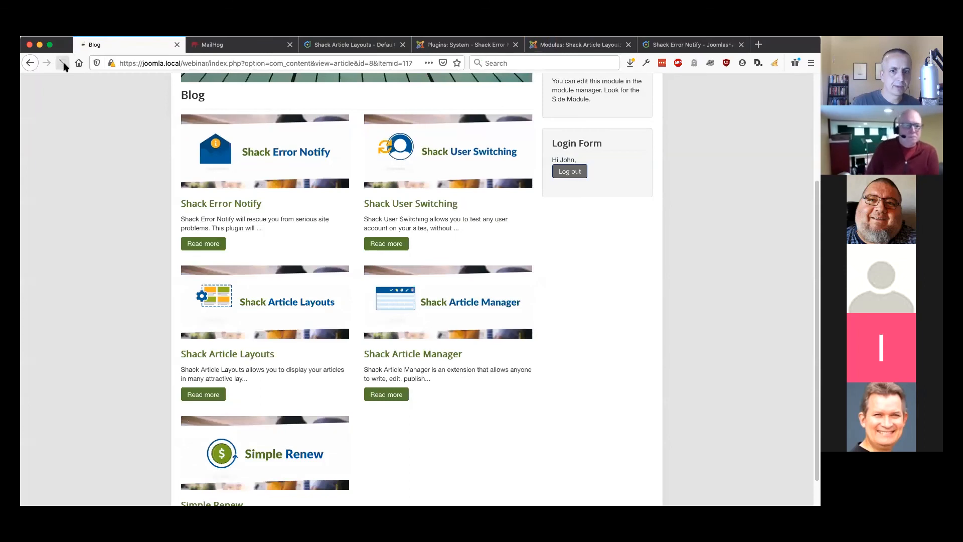
click(64, 62)
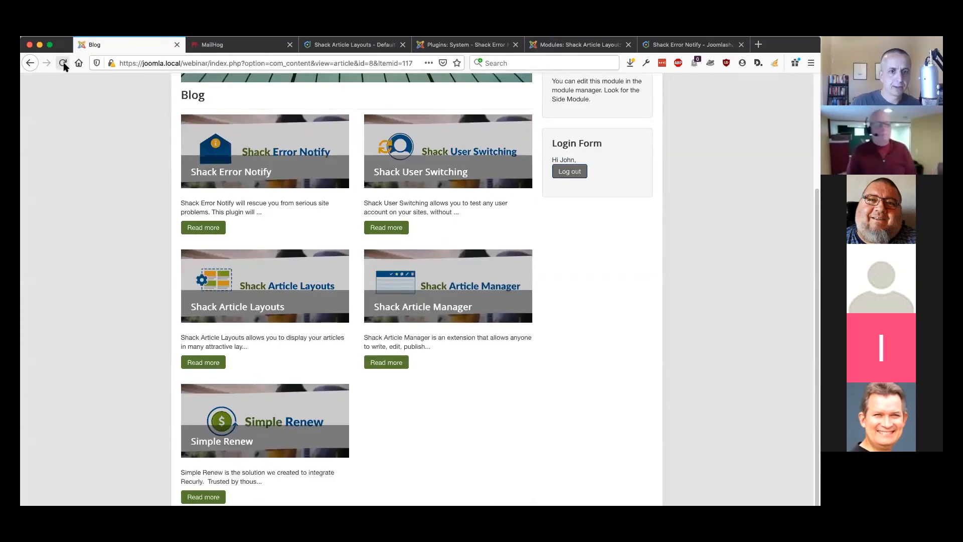
click(577, 45)
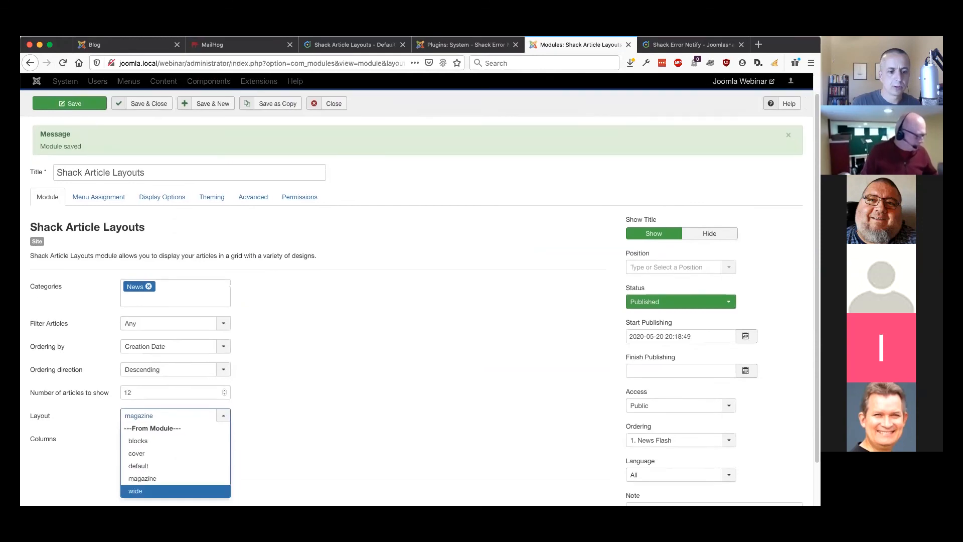
Set the wide layout, save, and scroll through the blog's wide horizontal cards
click(134, 490)
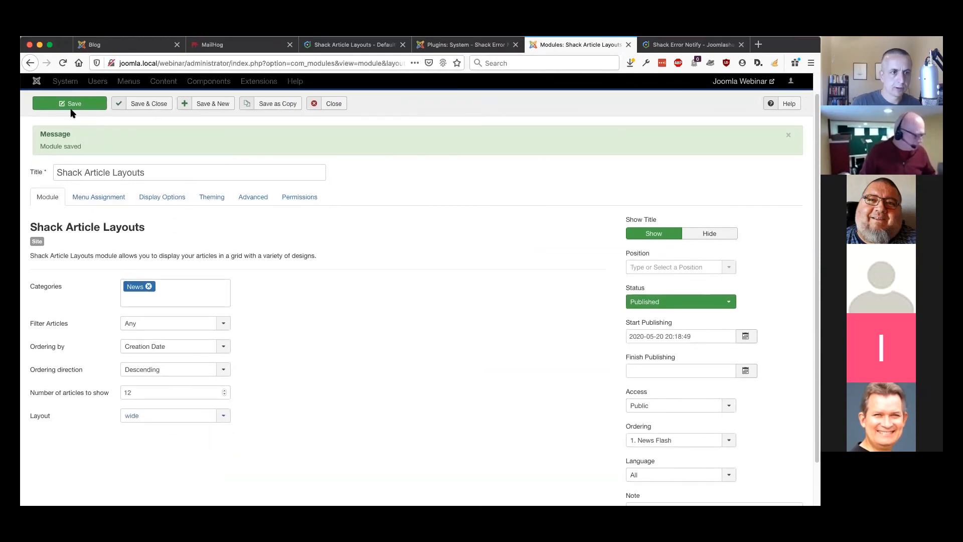
click(123, 44)
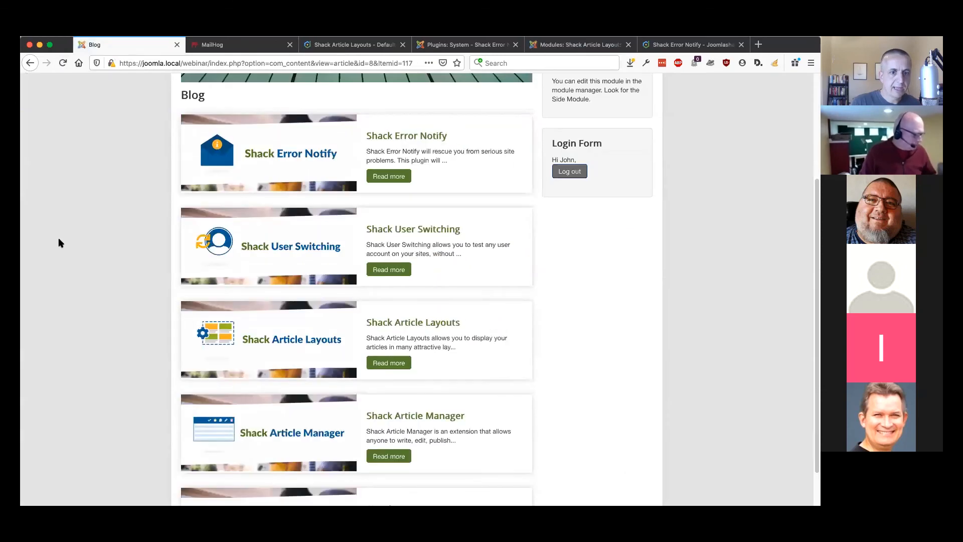
scroll(down, 3)
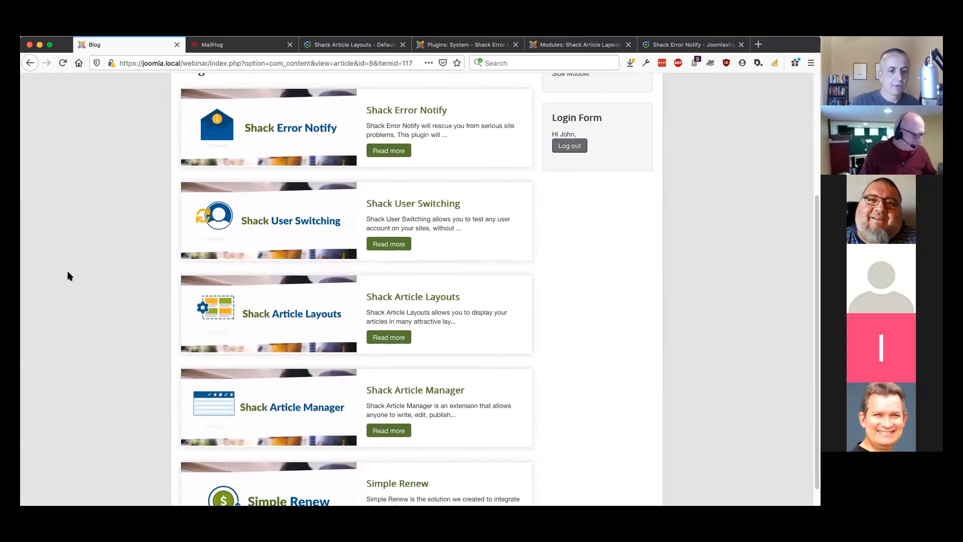
scroll(down, 3)
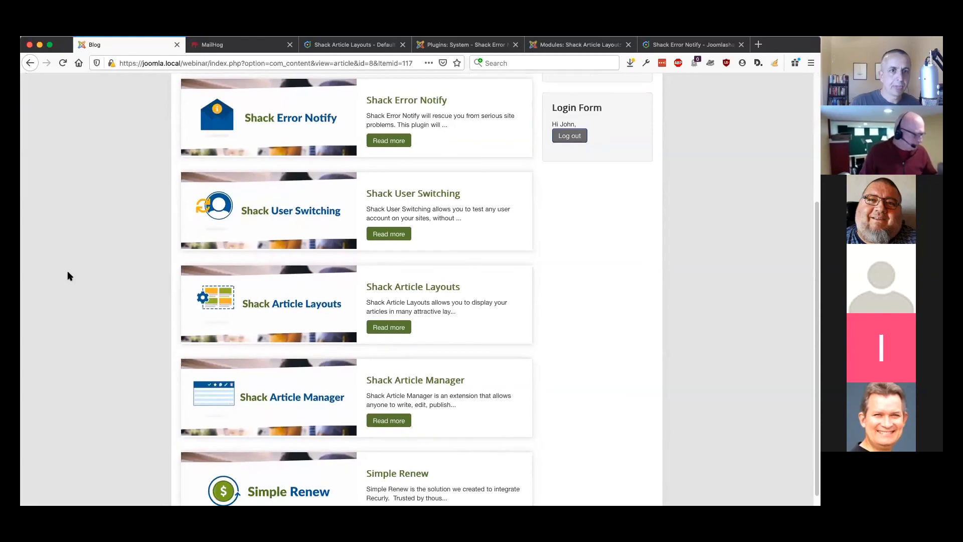